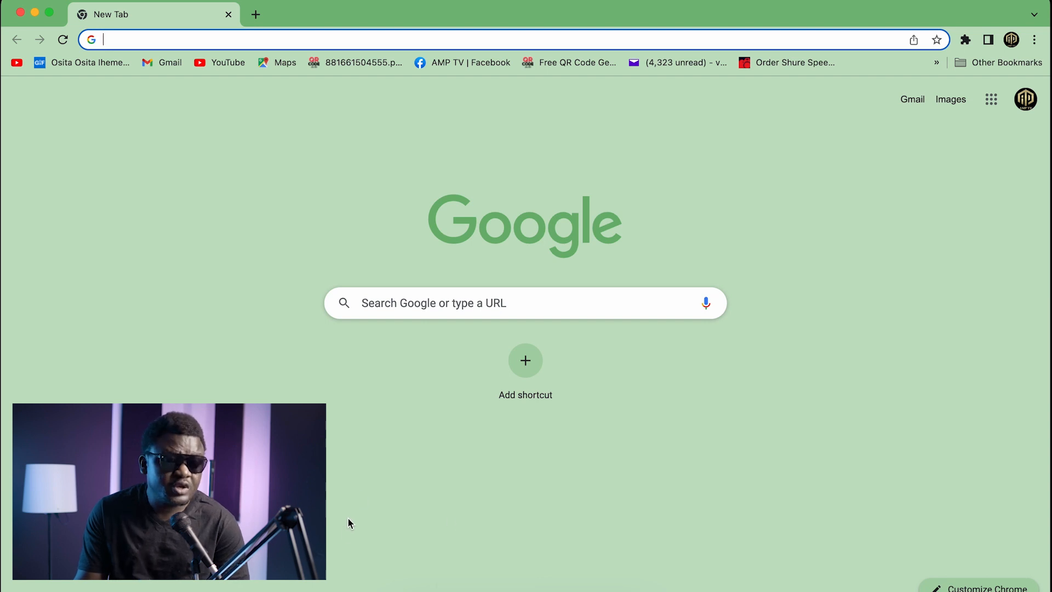
mouse_move(203, 251)
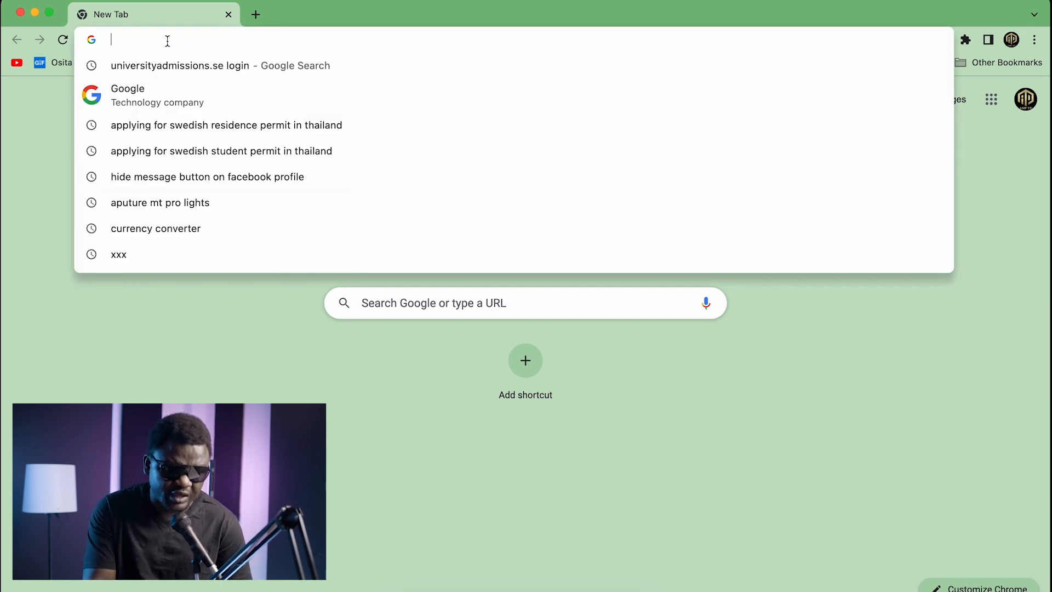
Search 'META Business Suite' in a new Chrome tab and open it for AMP TV.
text(META Business Suite)
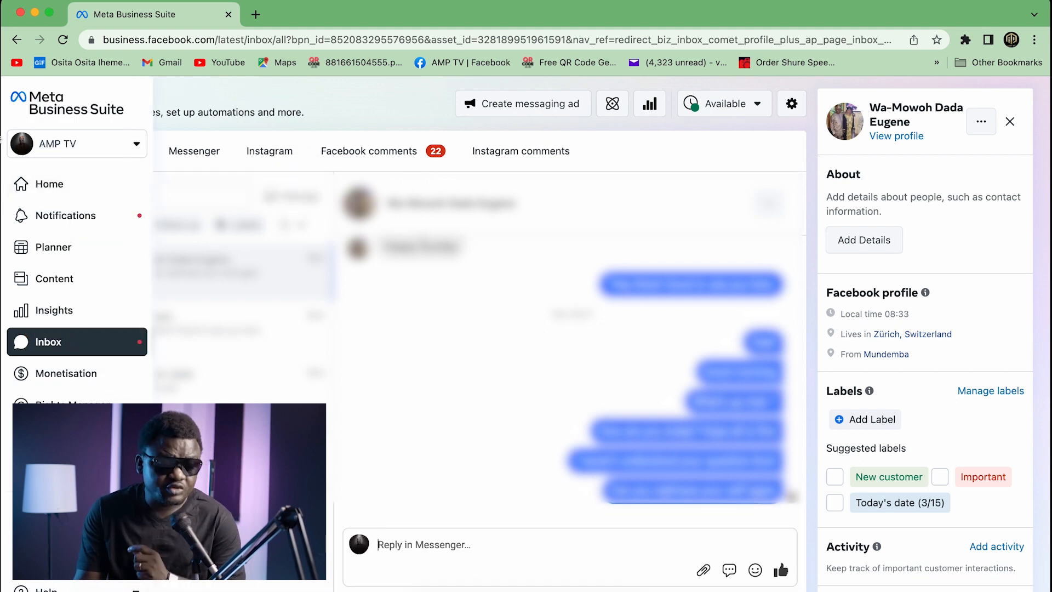
Go to the AMP TV home dashboard from the sidebar.
click(50, 184)
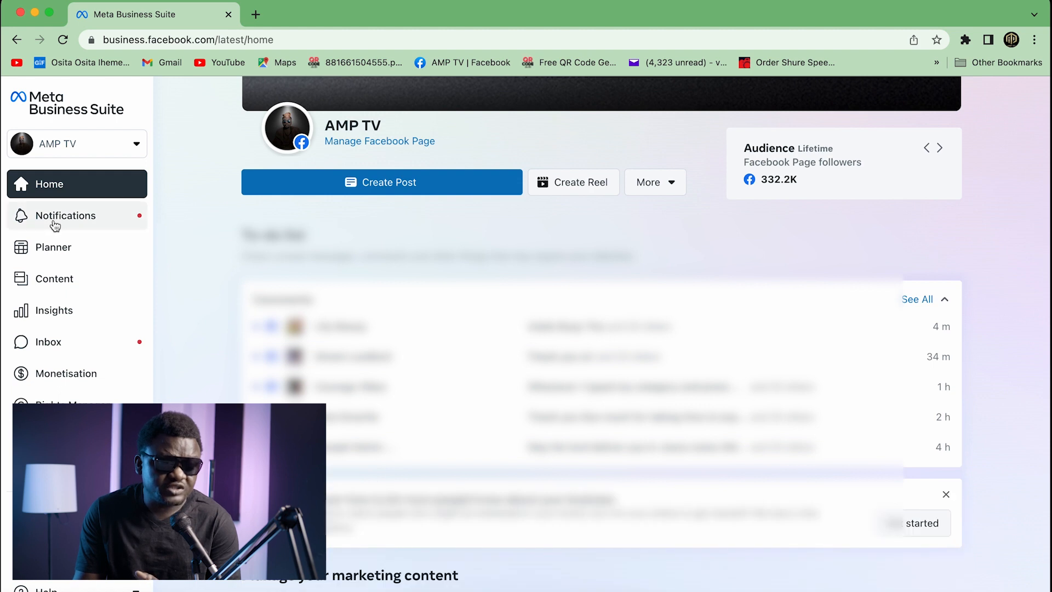
Browse the home dashboard's reach and messaging statistics, then head to the Inbox.
click(65, 216)
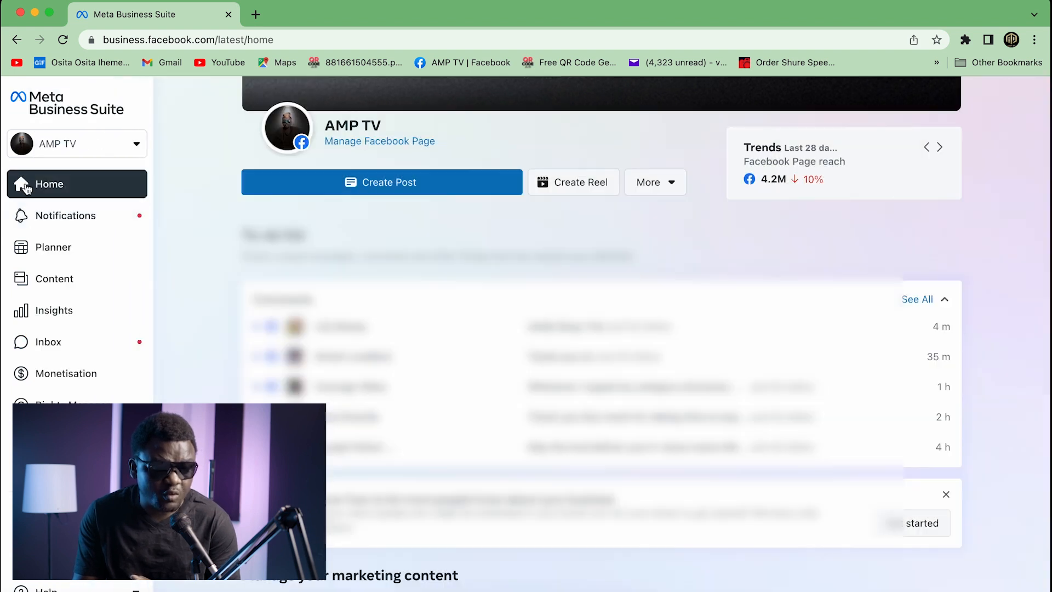
mouse_move(71, 250)
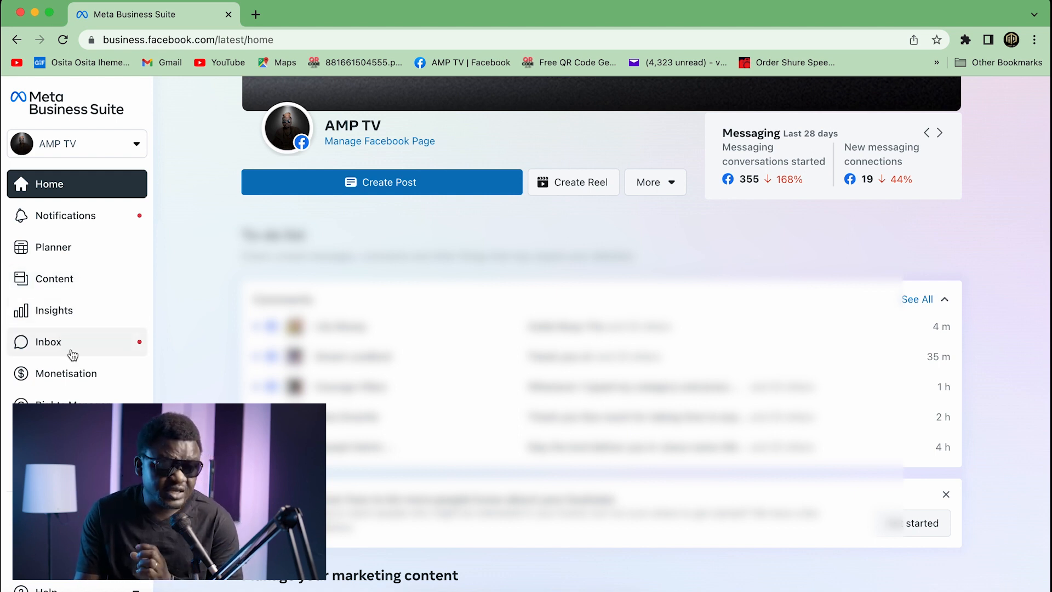
click(939, 133)
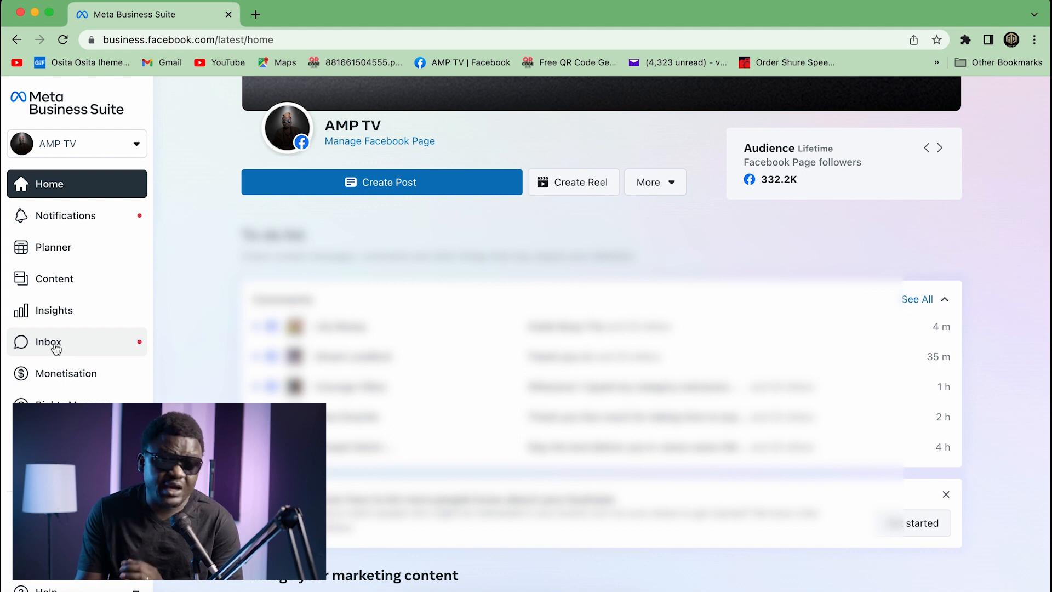
click(49, 342)
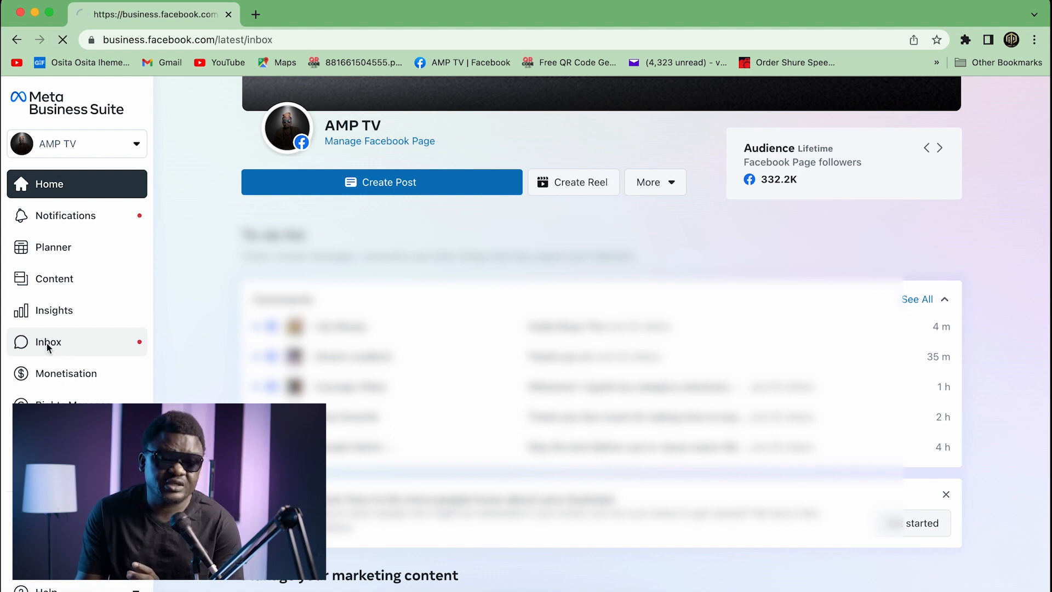
Load the Inbox with the All messages view showing.
click(48, 341)
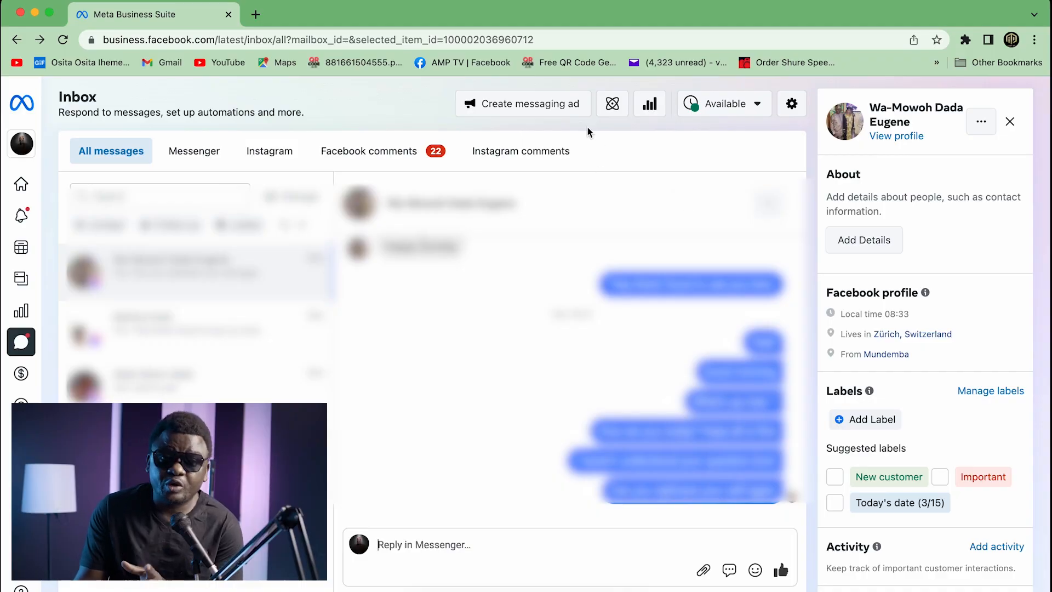
mouse_move(612, 104)
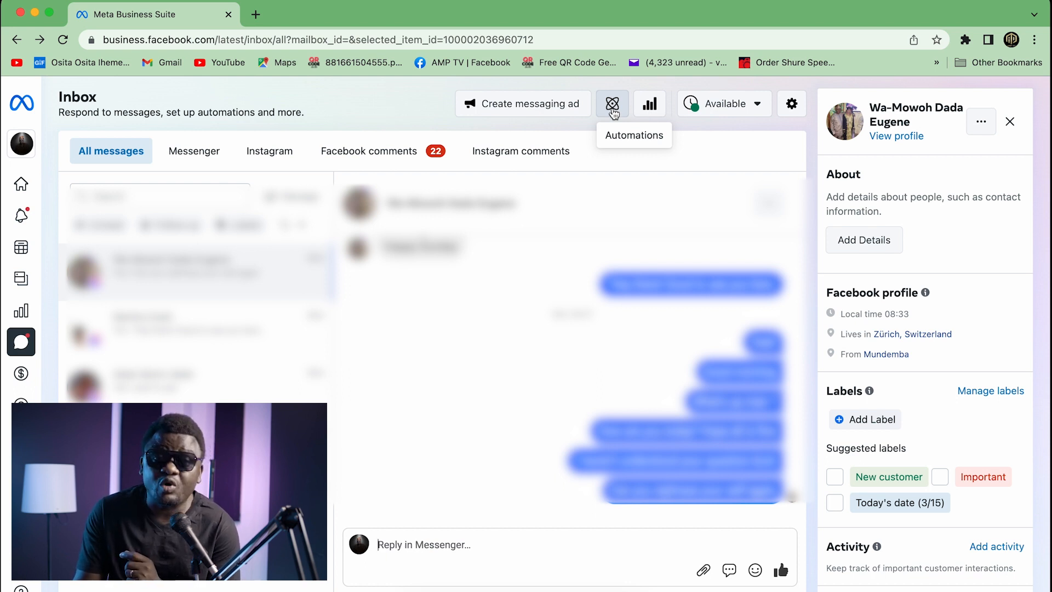
Open Automations from the Inbox toolbar to see suggested templates.
click(611, 103)
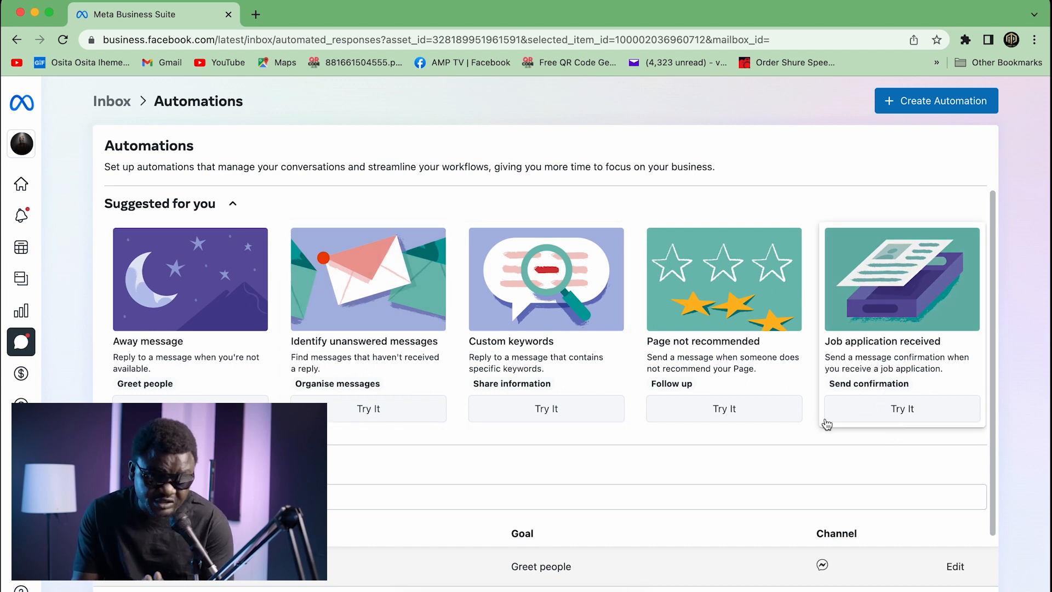
mouse_move(661, 402)
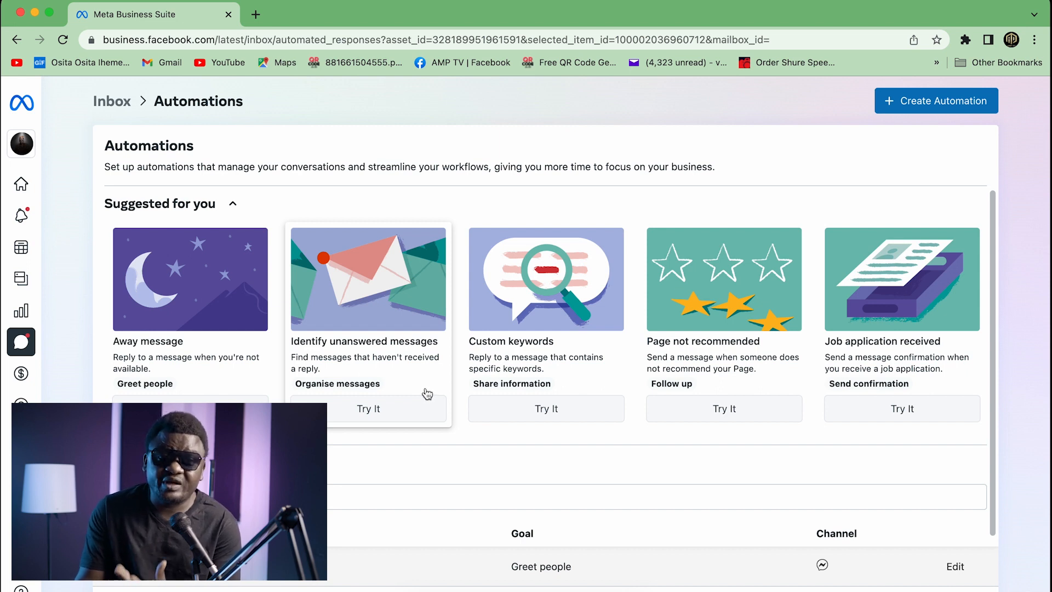
mouse_move(286, 260)
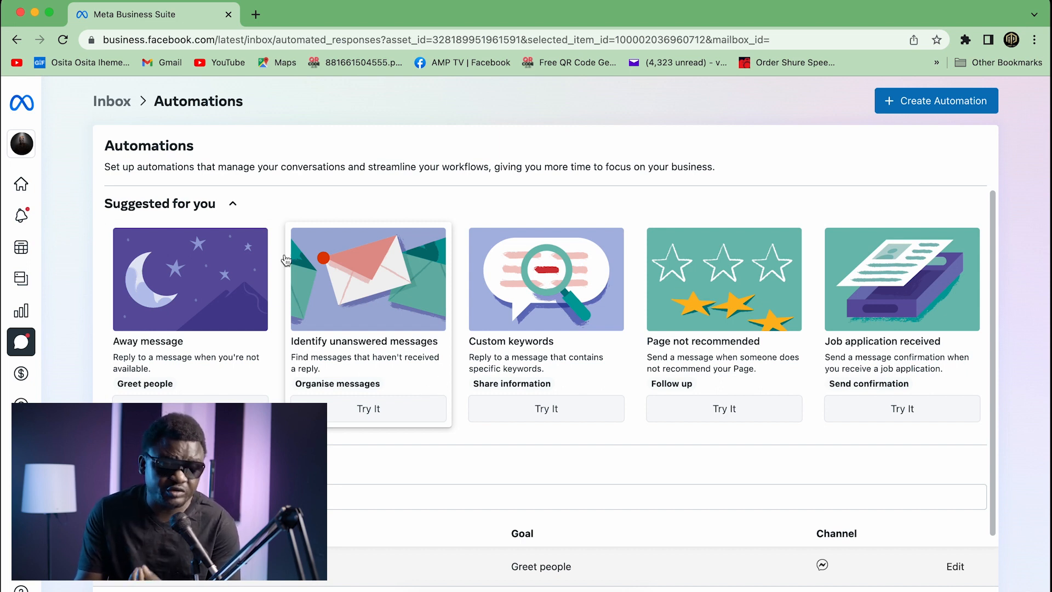
mouse_move(204, 394)
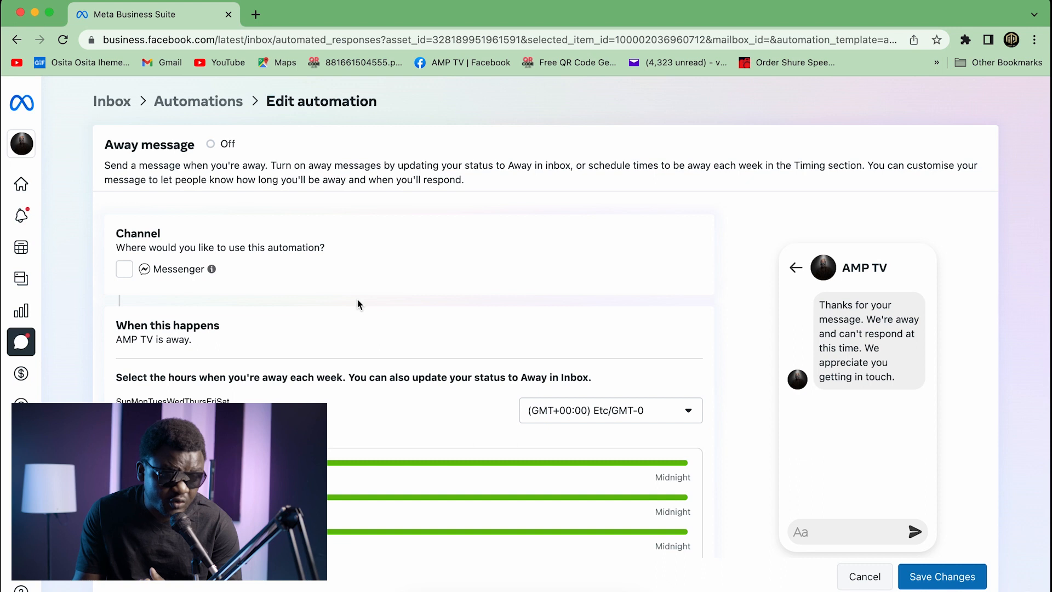
mouse_move(240, 278)
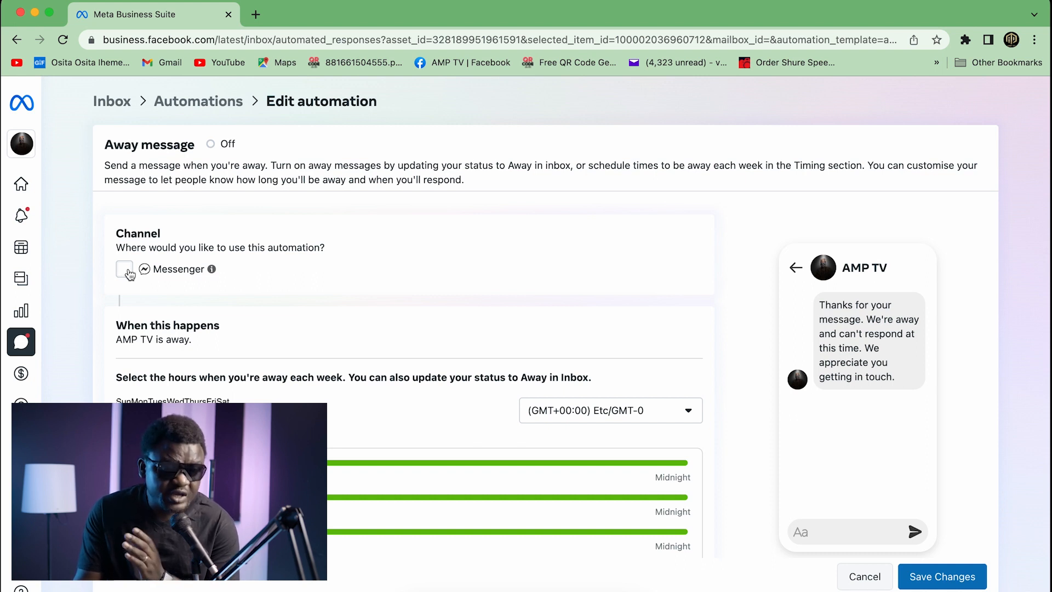
Select Messenger as the away message channel and scroll to the weekly schedule.
click(124, 269)
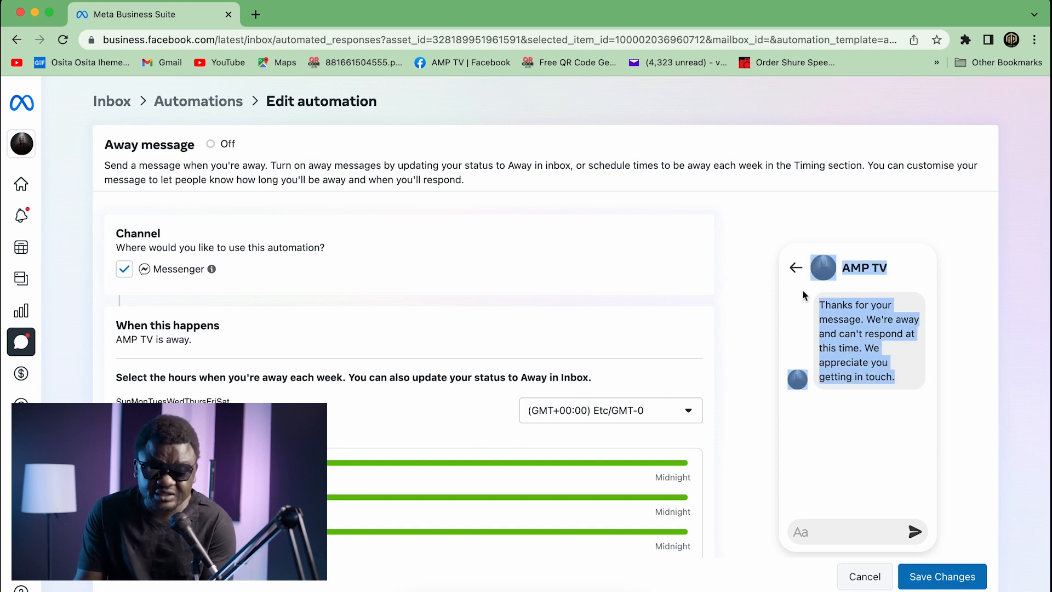
mouse_move(907, 401)
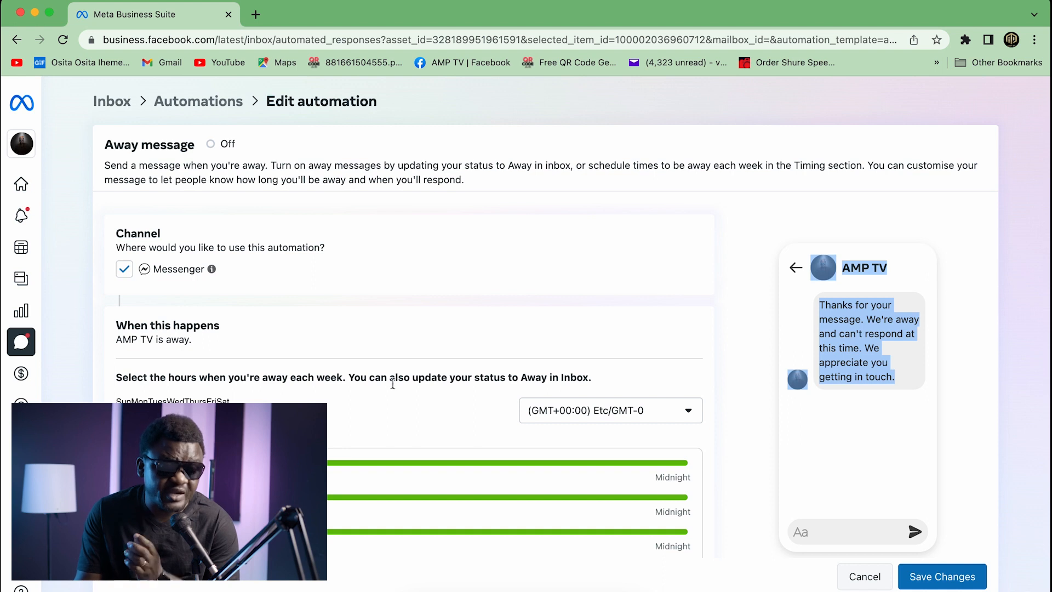
scroll(down, 3)
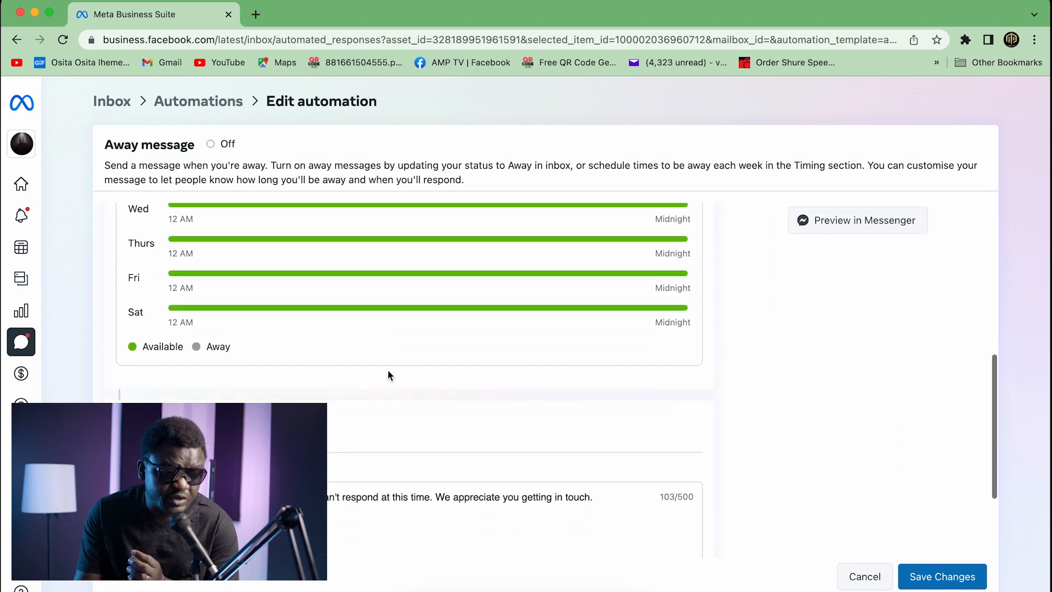